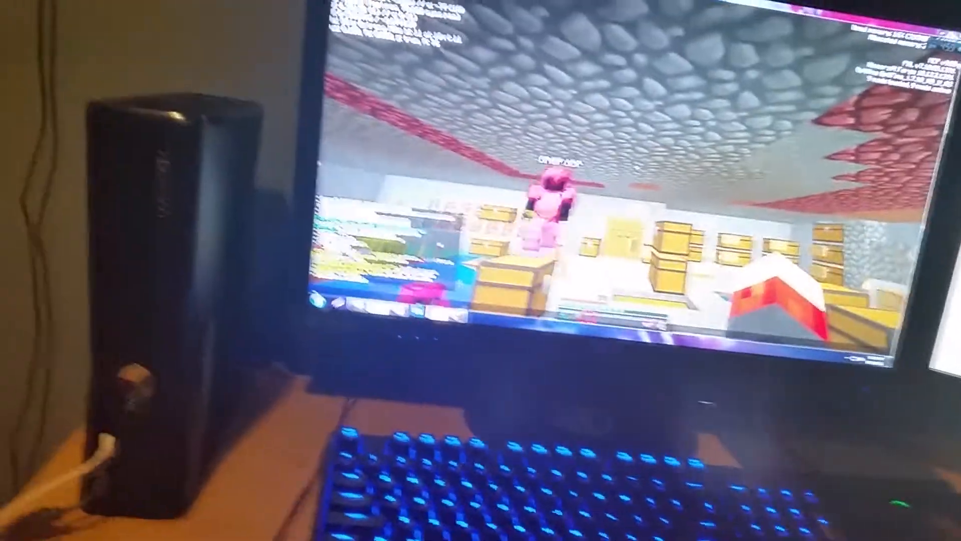
key("F3")
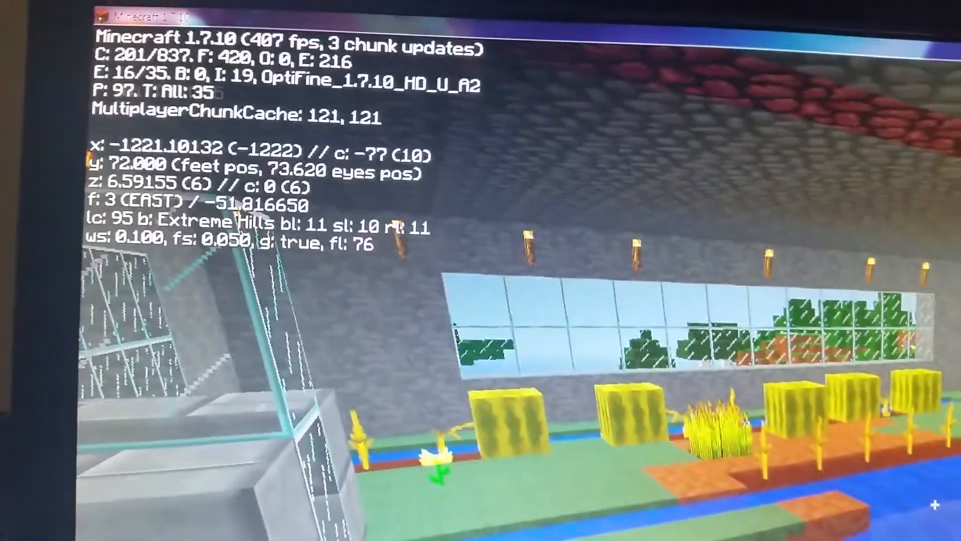